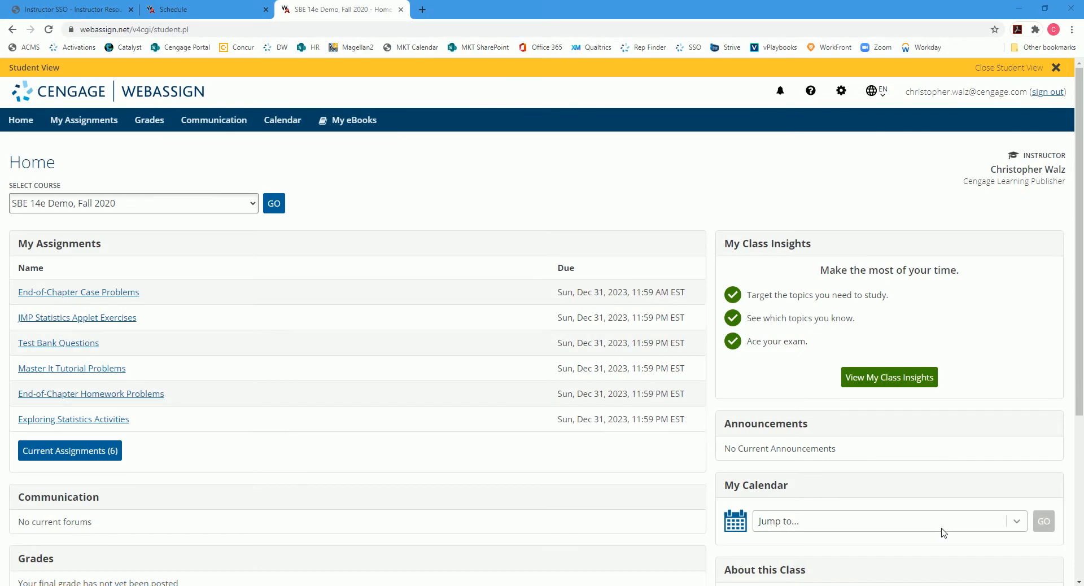
mouse_move(640, 530)
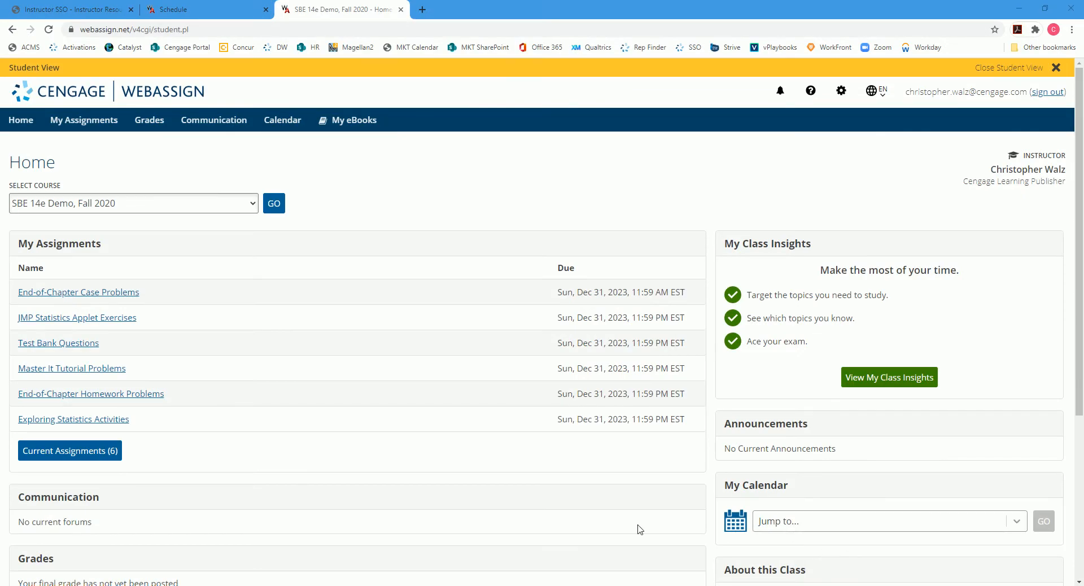
Step: Open the Exploring Statistics Activities assignment from the My Assignments list
left_click(74, 419)
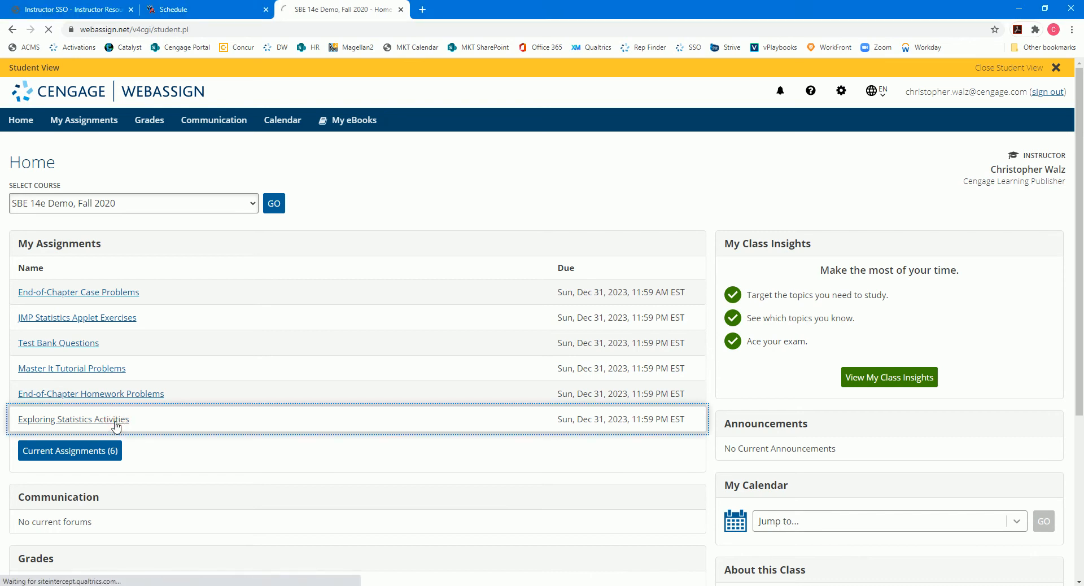
Step: Scroll the assignment down to question 1 on the Least-Squares Best Fit applet
left_click(73, 419)
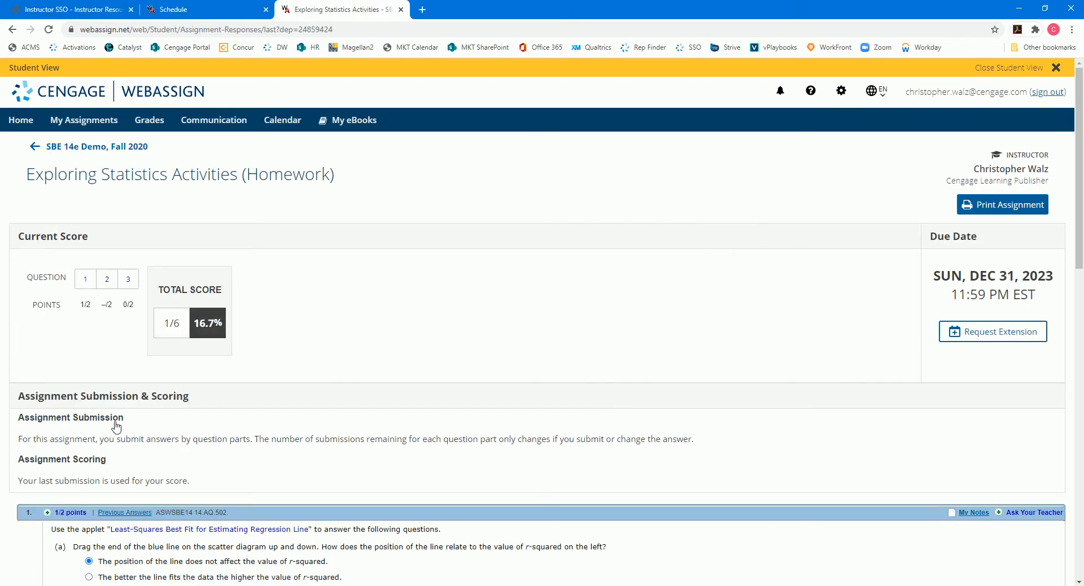
scroll("down", 3)
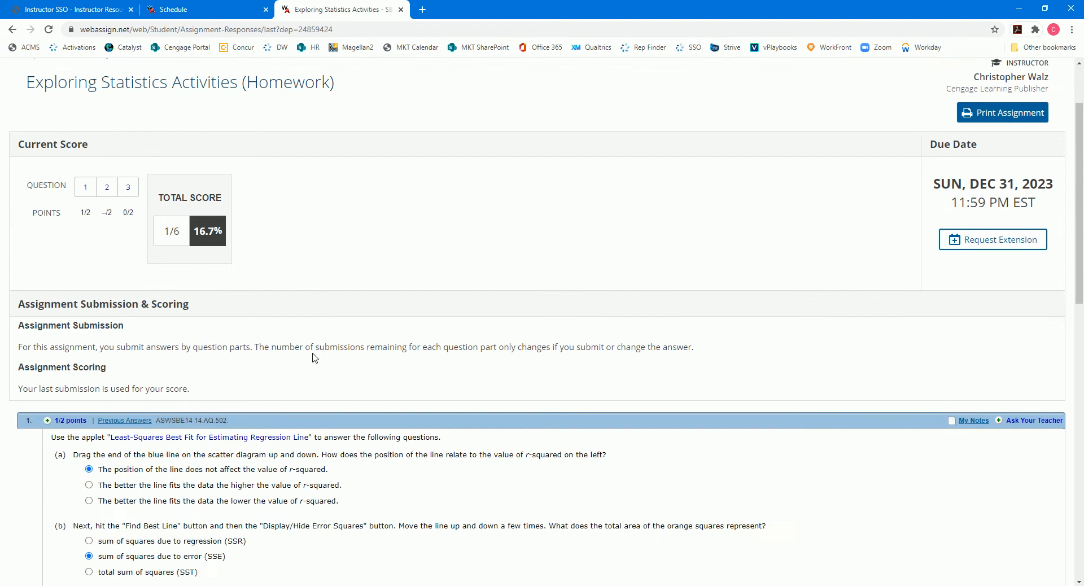
scroll("down", 3)
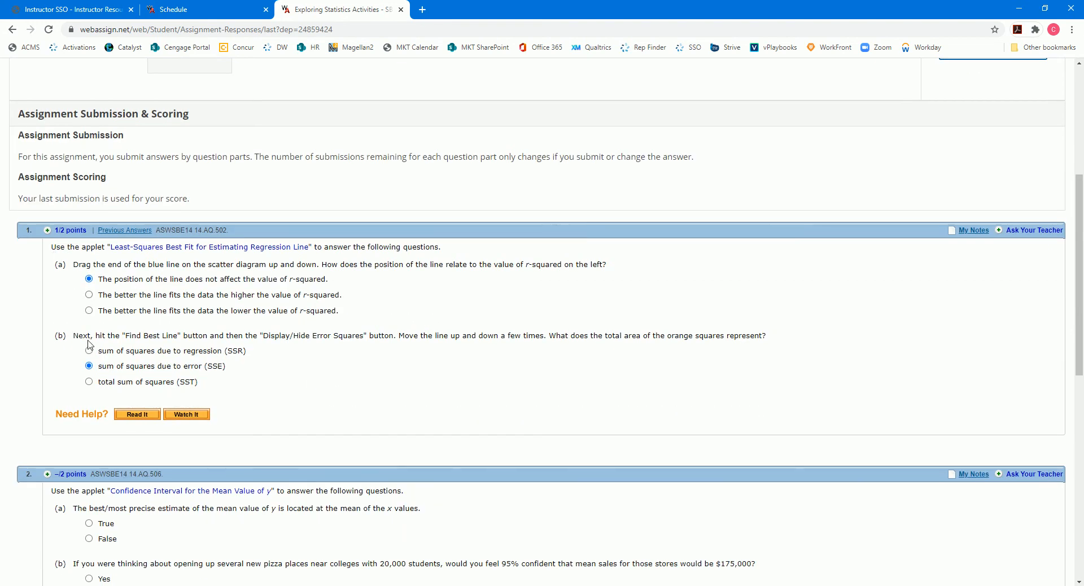
mouse_move(90, 330)
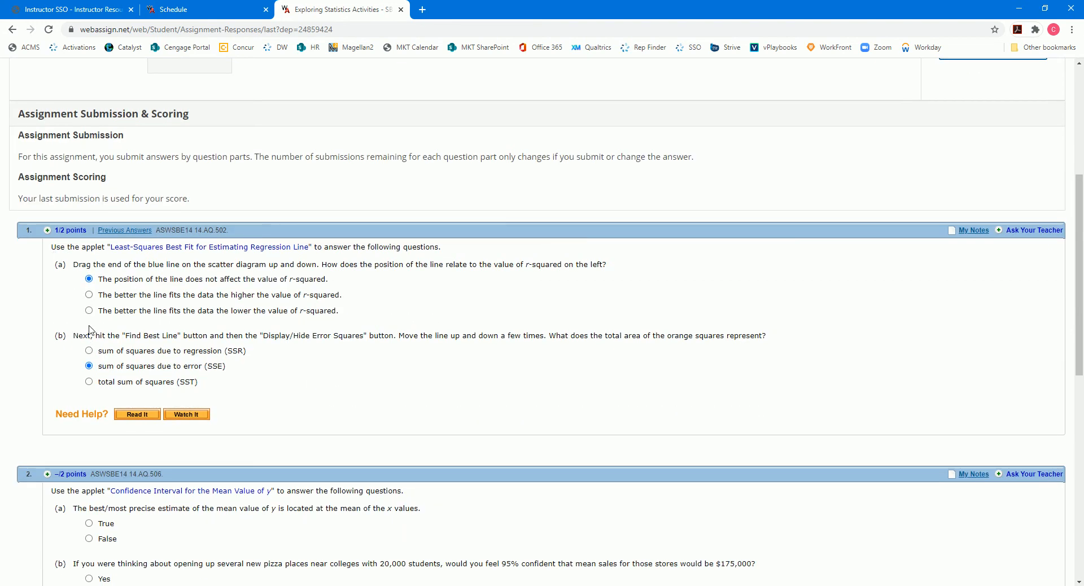
mouse_move(237, 257)
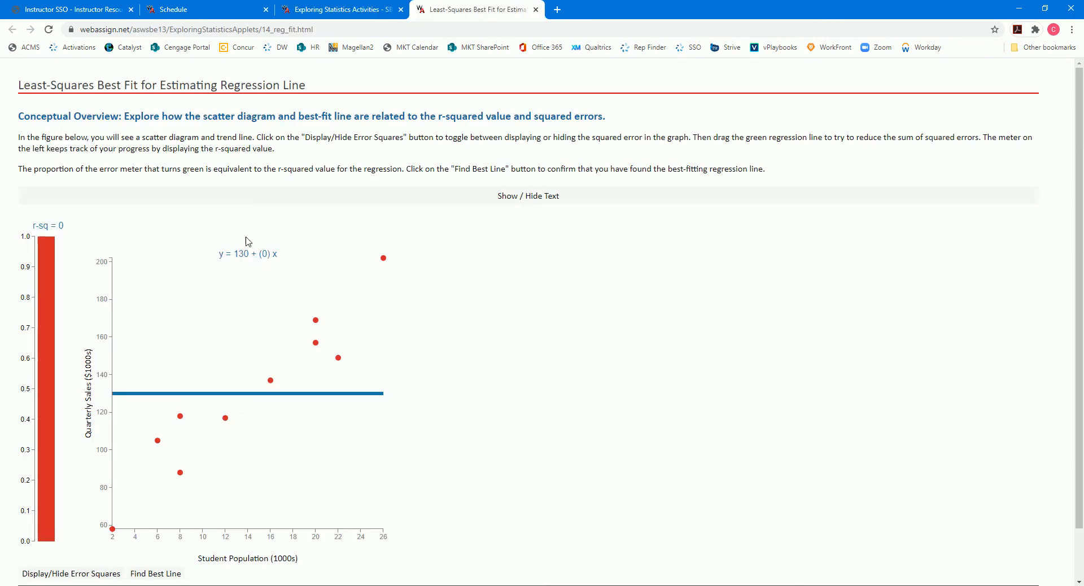
mouse_move(359, 402)
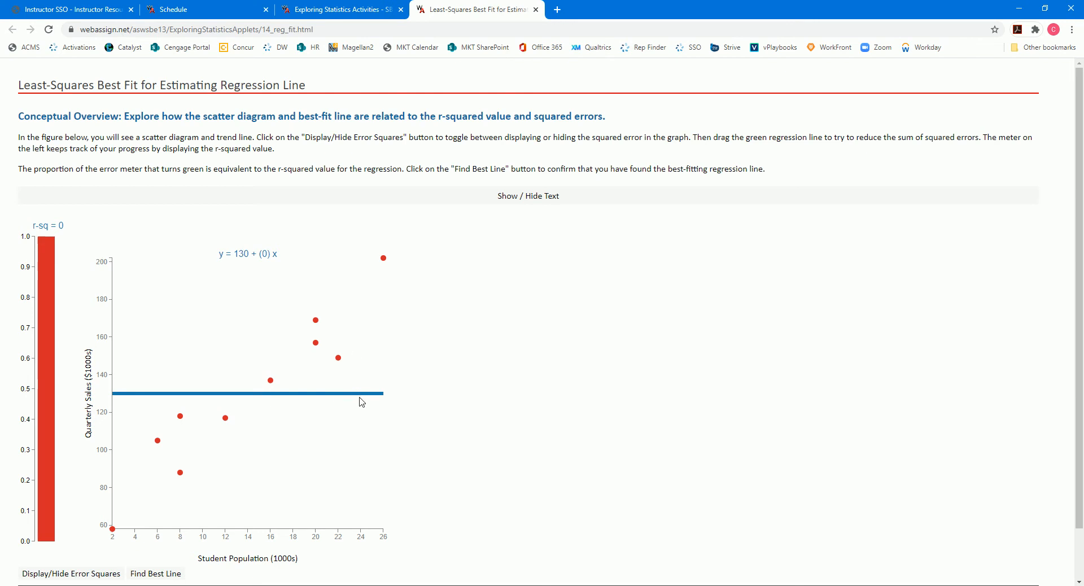
Step: Drag the regression line's right end upward until r-squared reaches about 0.405
left_click_drag(360, 395, 367, 367)
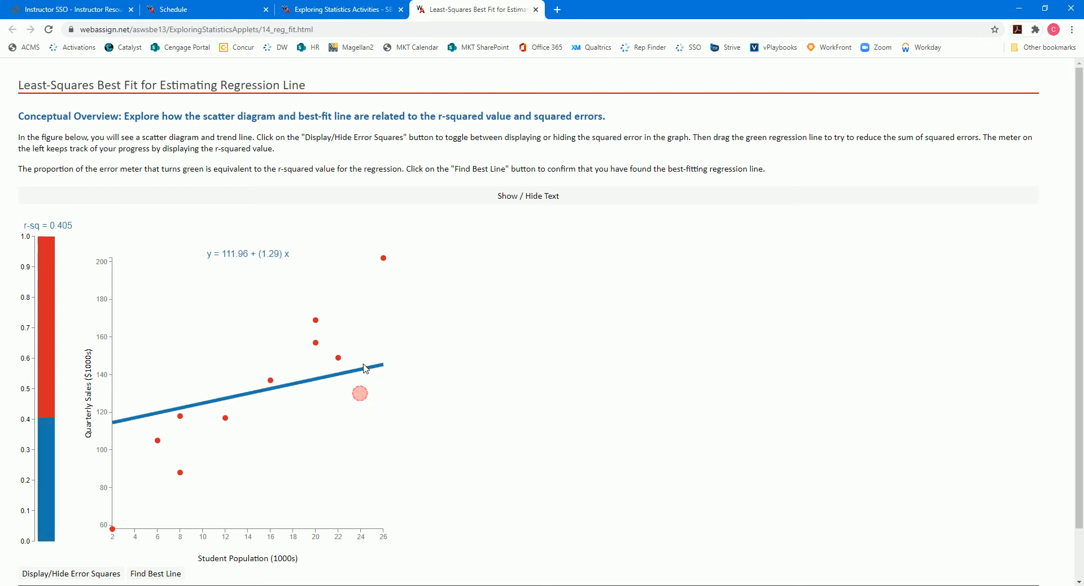
left_click_drag(367, 366, 380, 282)
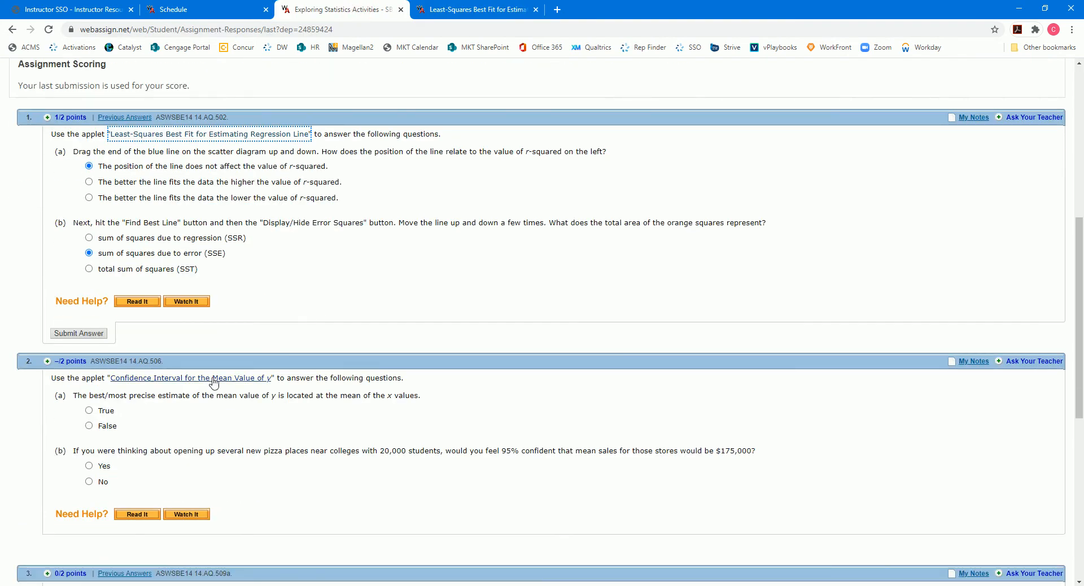
Step: In the Confidence Interval applet, move x to 16.58, then back to 15.35
left_click(190, 377)
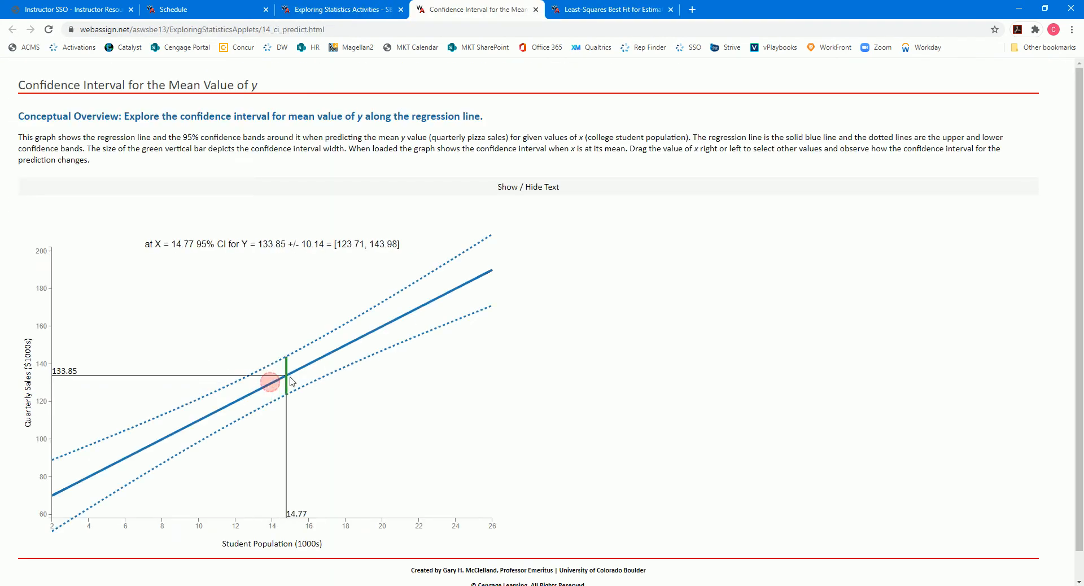
left_click_drag(283, 380, 315, 367)
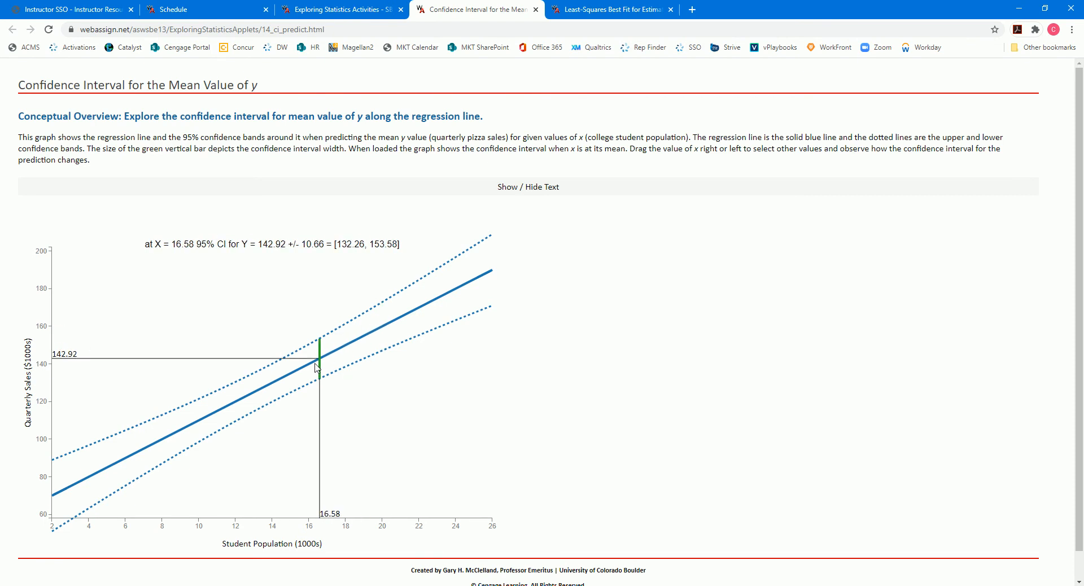
left_click_drag(315, 364, 172, 425)
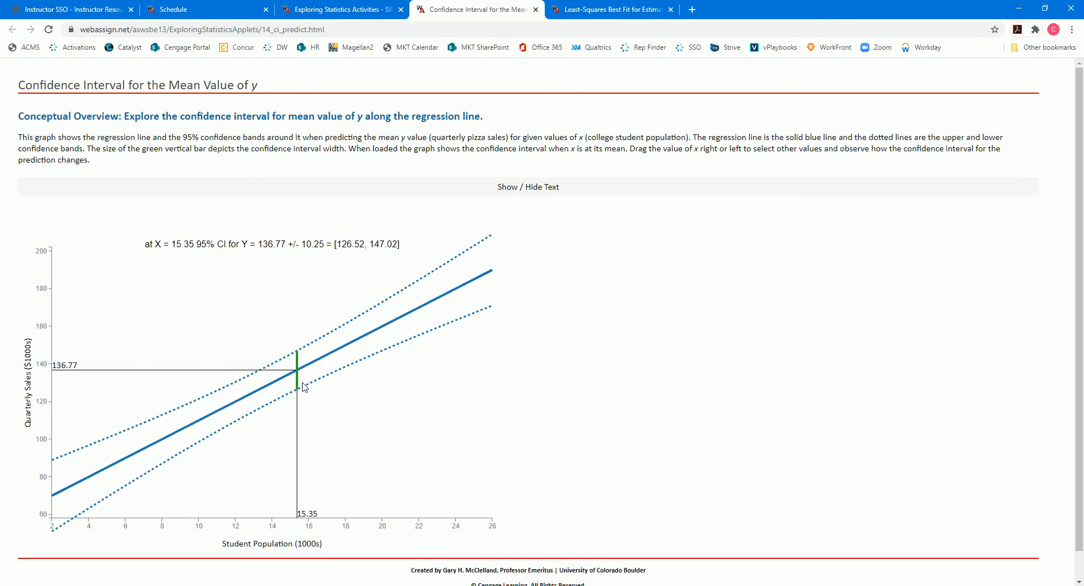
mouse_move(326, 323)
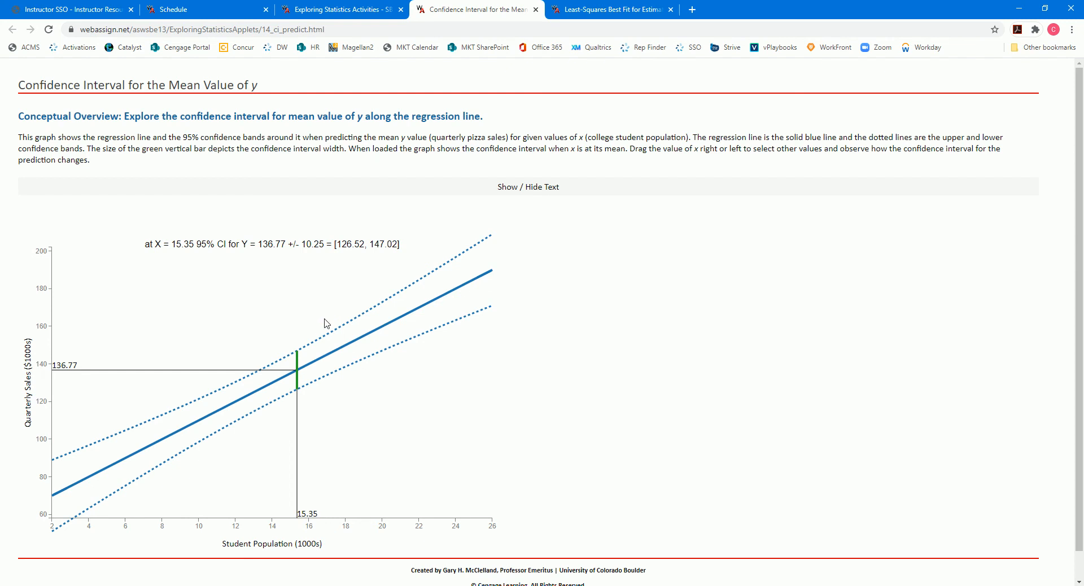
Step: Play question 3's Watch It video on the effect of outliers on residuals
left_click(339, 9)
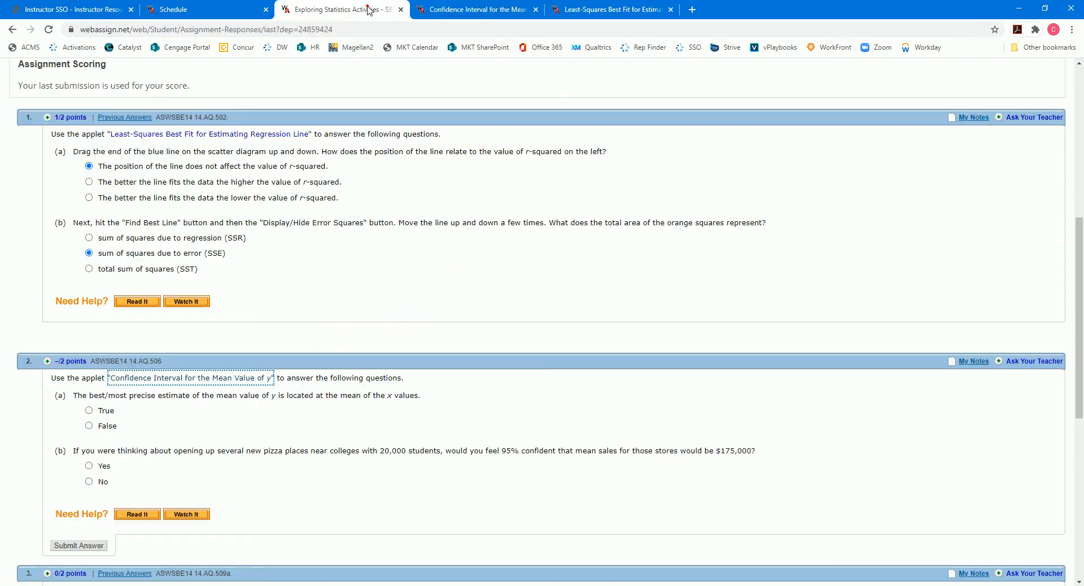
scroll("down", 3)
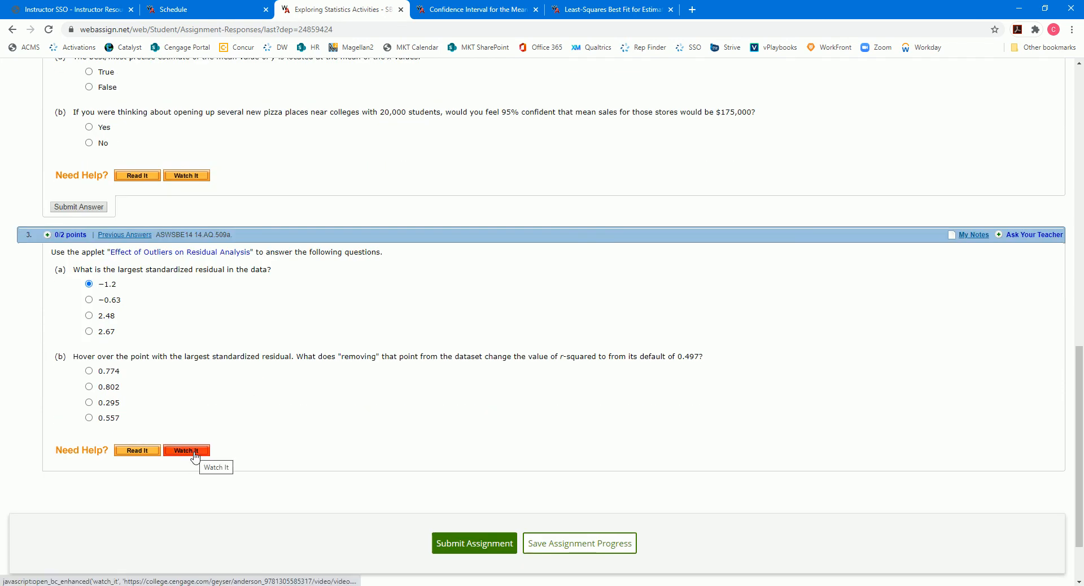
left_click(186, 451)
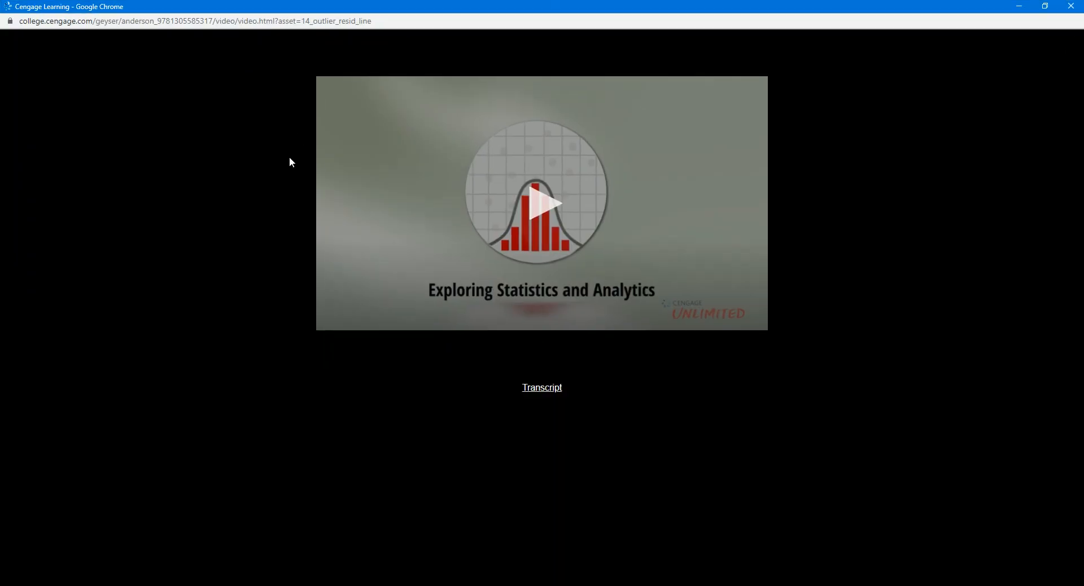
left_click(541, 203)
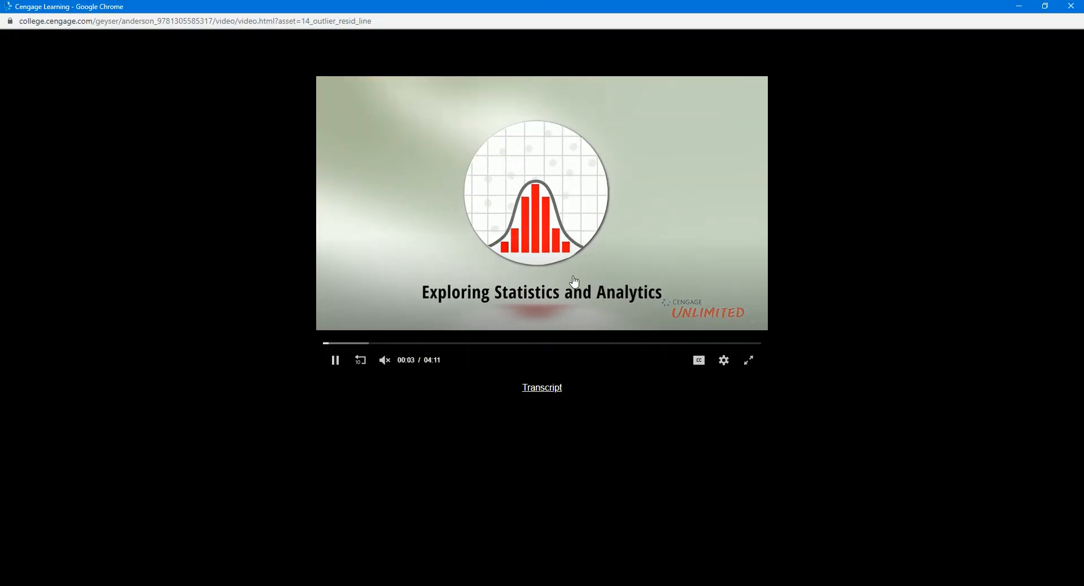